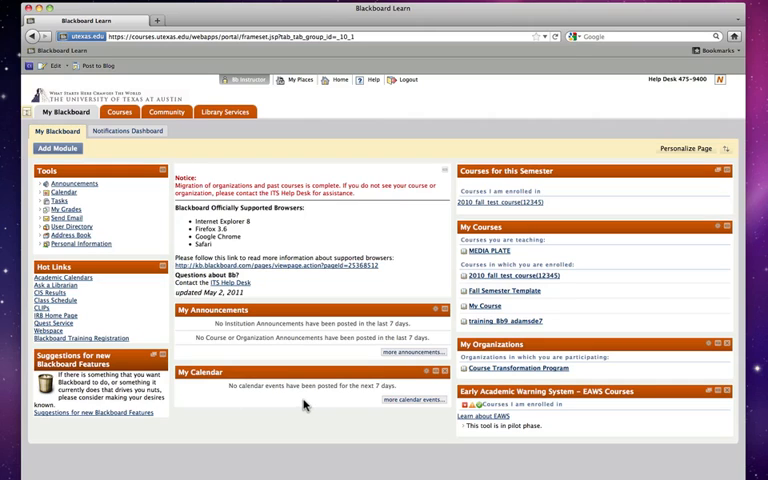
mouse_move(349, 278)
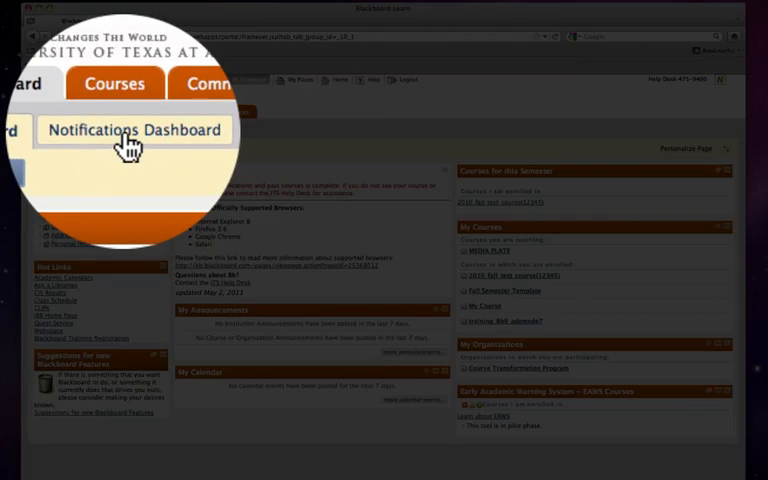
Step: Switch to the Notifications Dashboard tab on My Blackboard
click(126, 131)
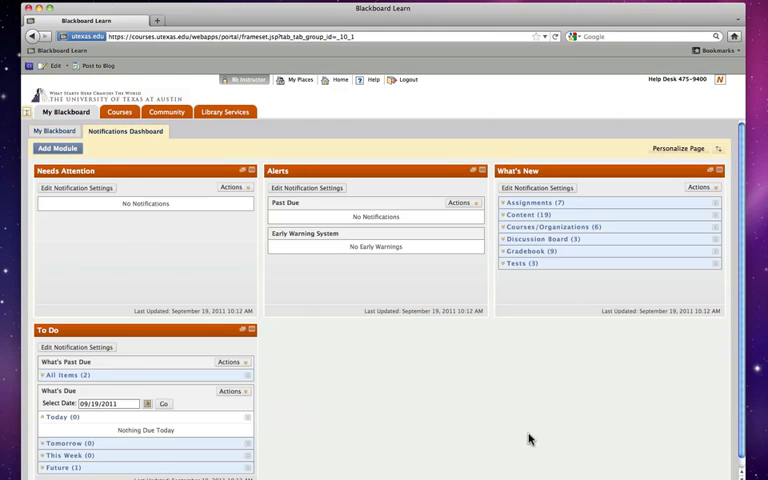
mouse_move(495, 382)
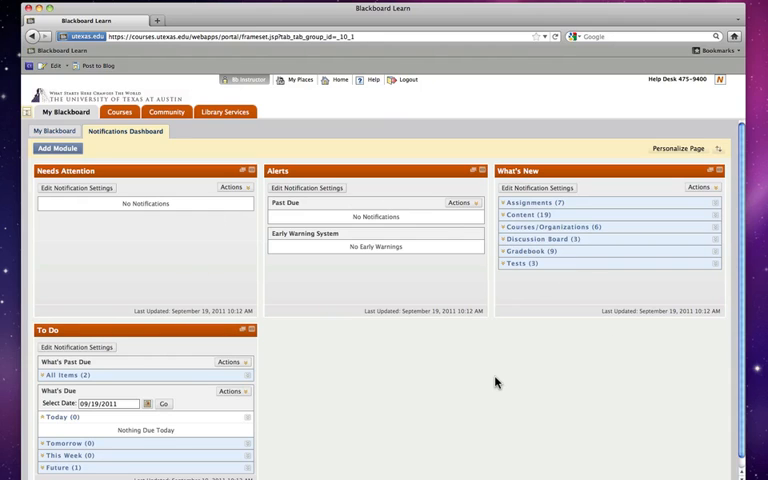
mouse_move(336, 313)
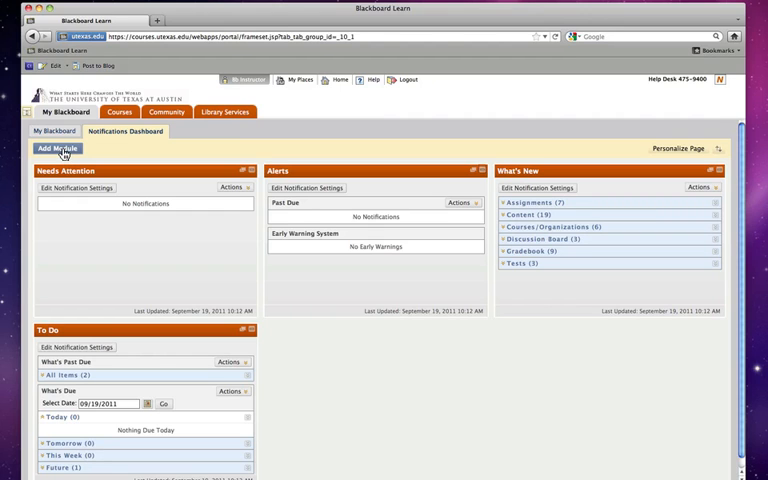
click(58, 148)
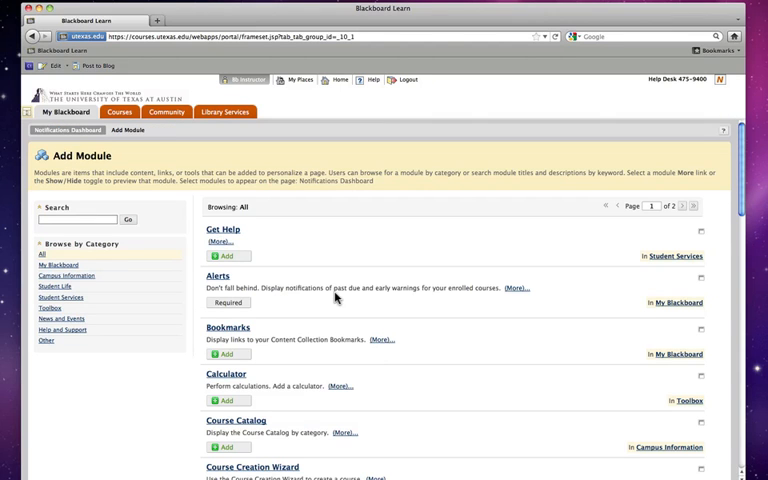
scroll(down, 3)
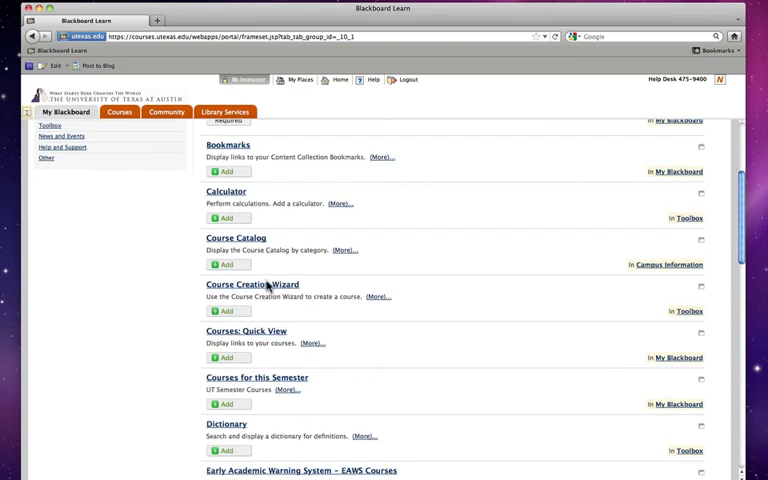
scroll(down, 3)
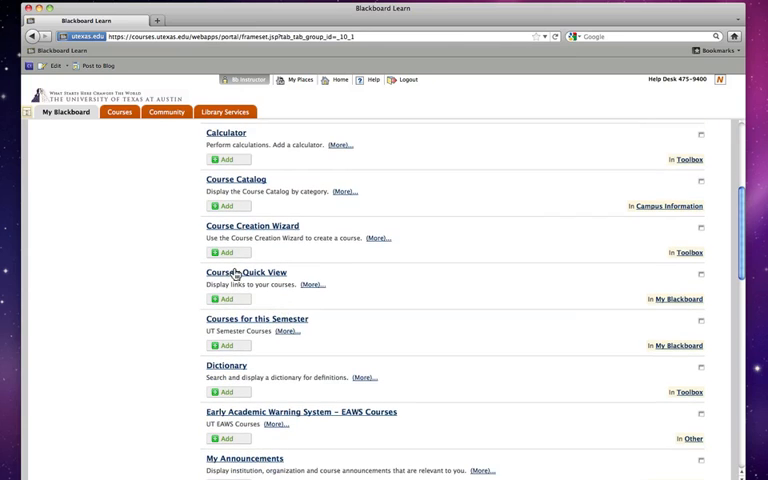
click(228, 299)
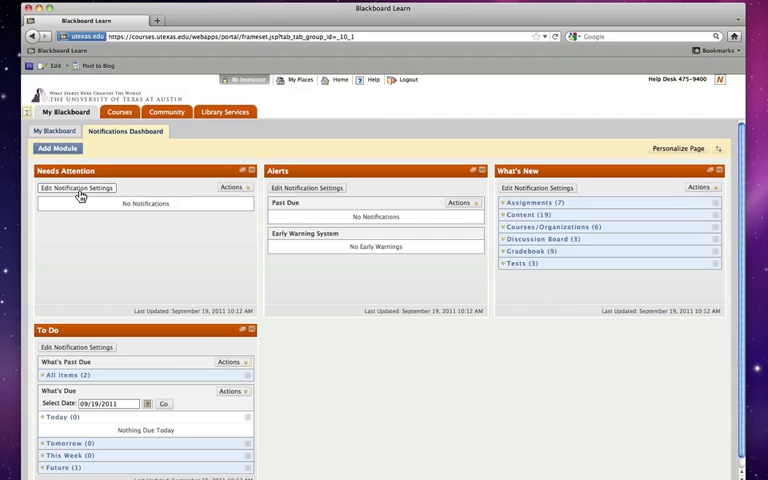
mouse_move(55, 190)
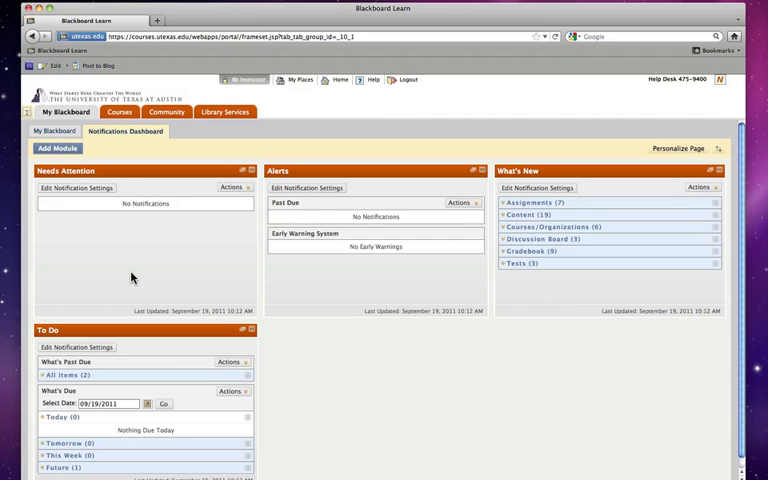
mouse_move(88, 250)
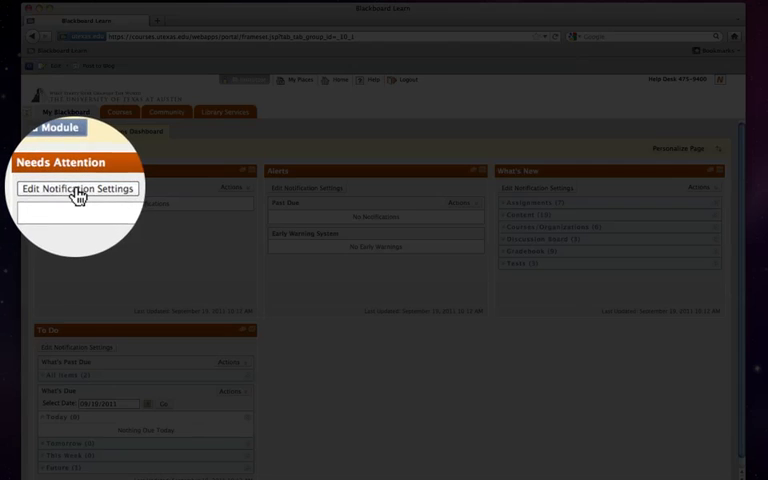
Step: Edit the notification settings from the Needs Attention module
click(77, 188)
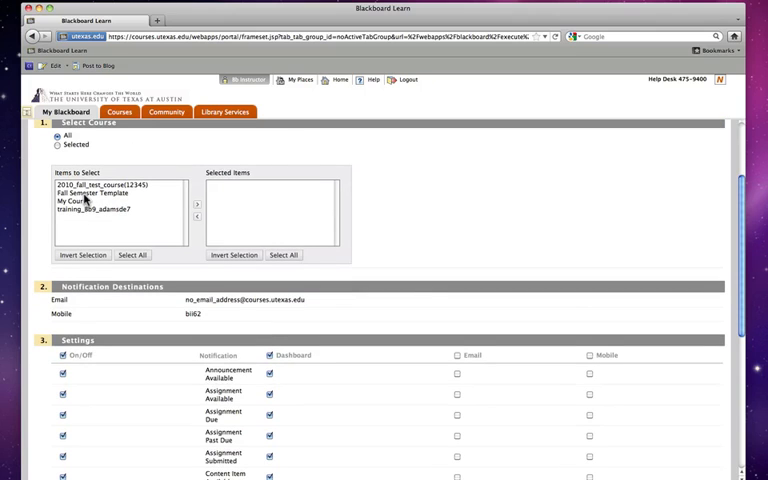
Step: Move all four courses from Items to Select into Selected Items
click(105, 185)
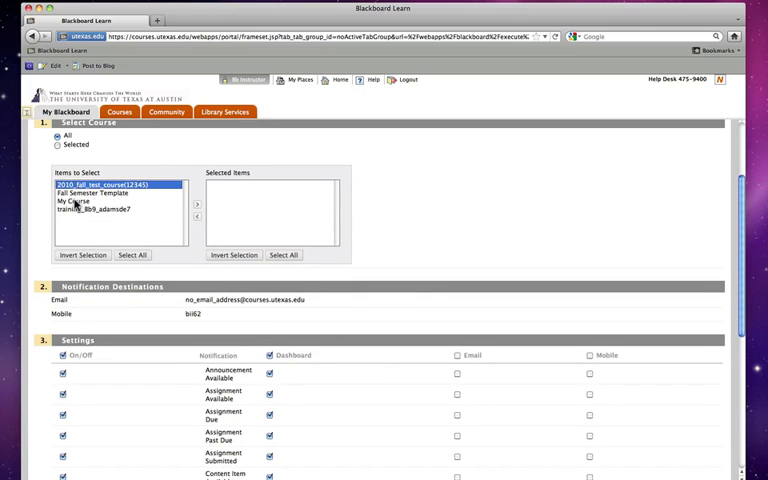
mouse_move(122, 278)
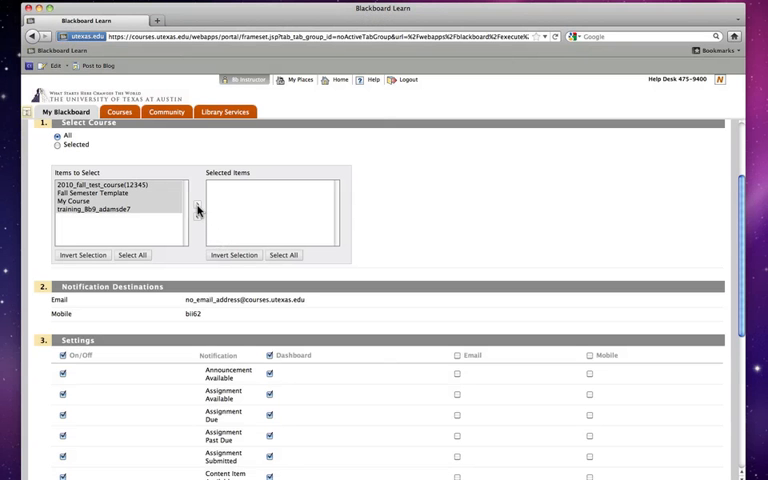
mouse_move(198, 210)
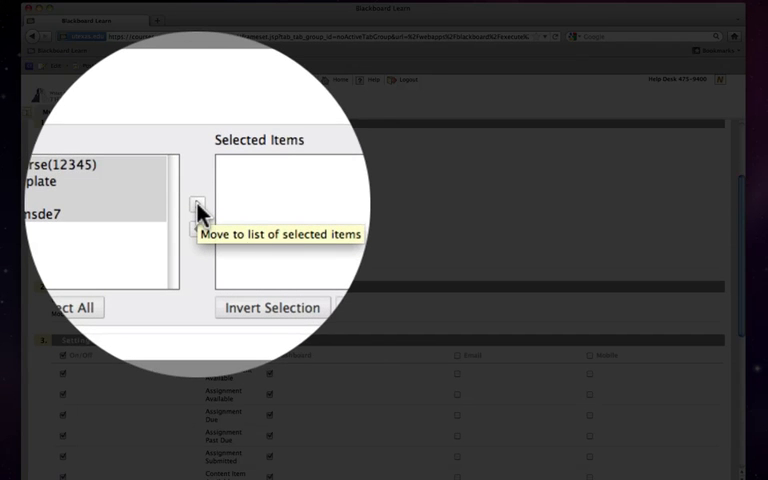
click(197, 213)
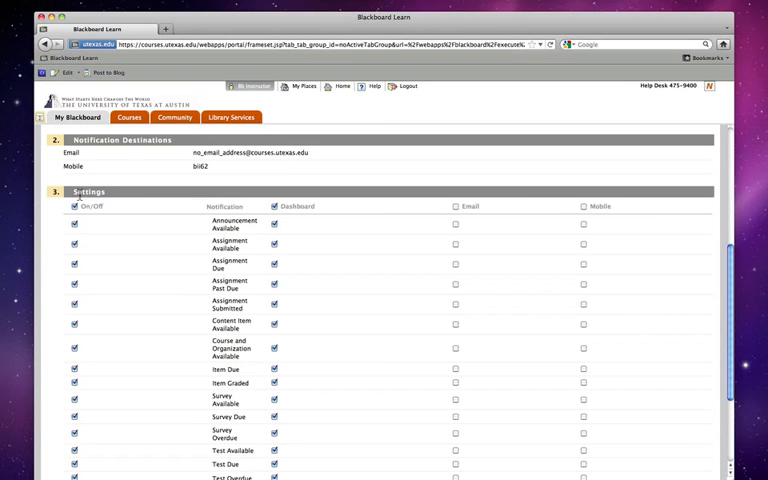
Step: Enable Email for Announcement Available, Assignment Available, Assignment Due and Assignment Past Due
scroll(down, 3)
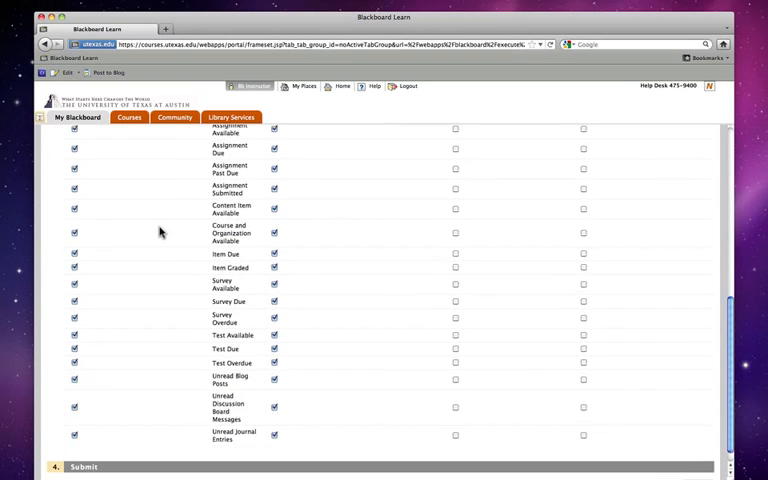
mouse_move(253, 435)
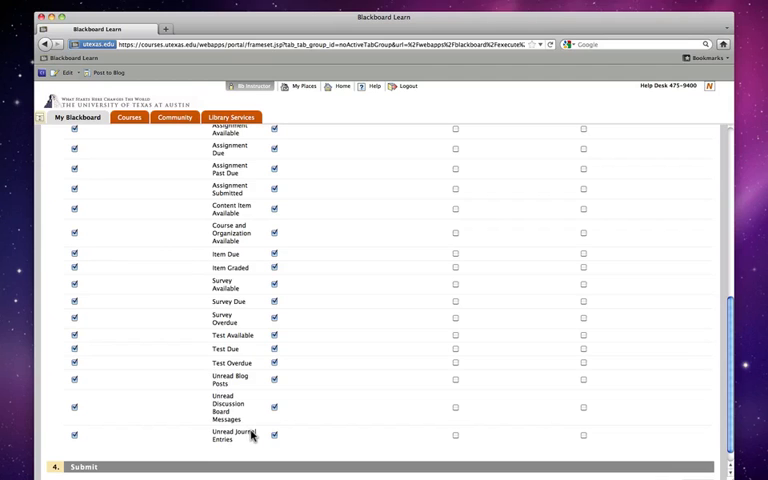
mouse_move(346, 388)
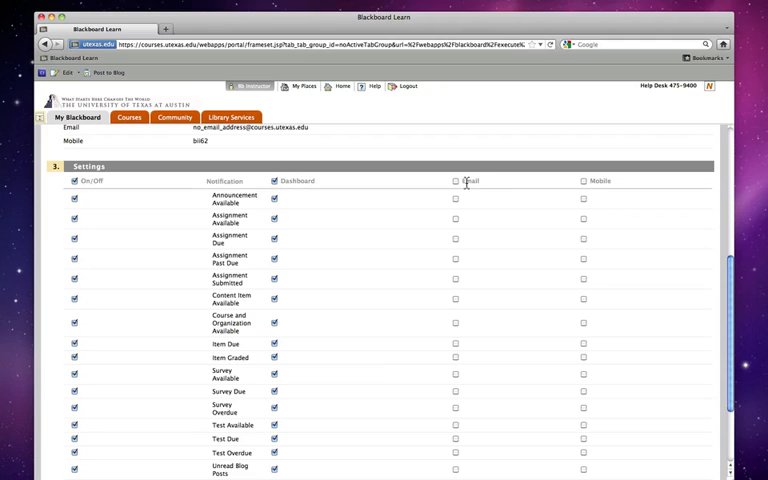
scroll(down, 3)
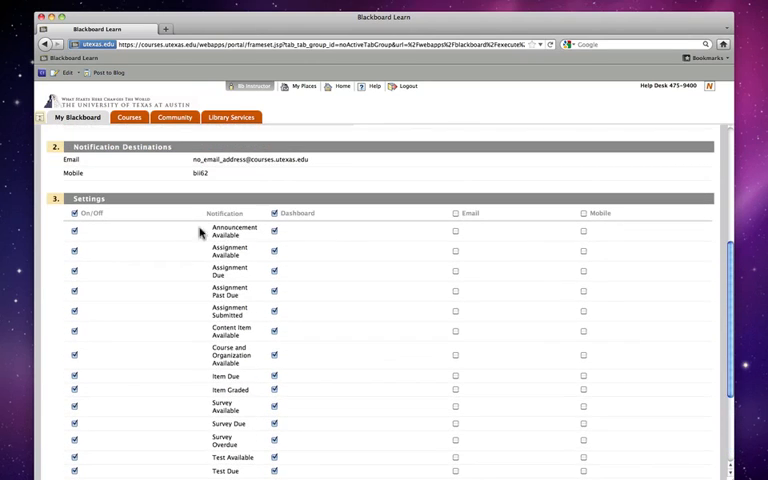
mouse_move(463, 240)
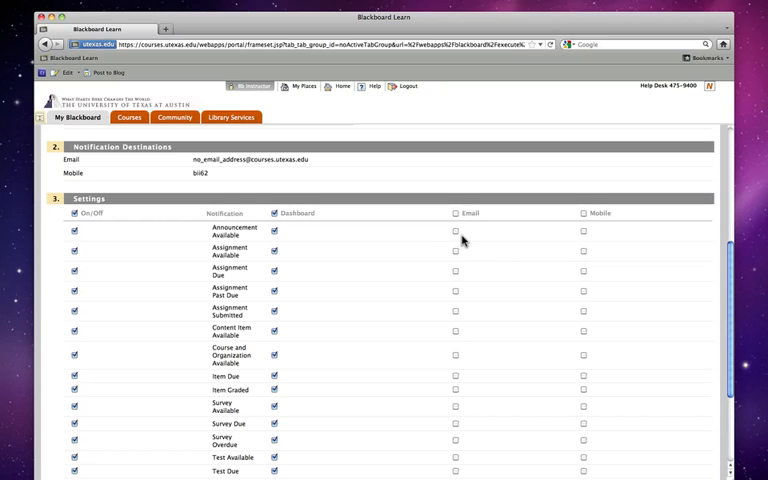
mouse_move(458, 239)
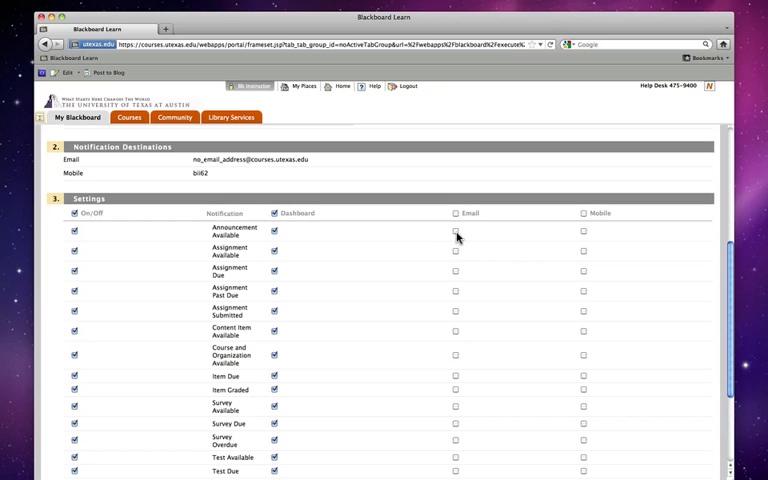
click(456, 231)
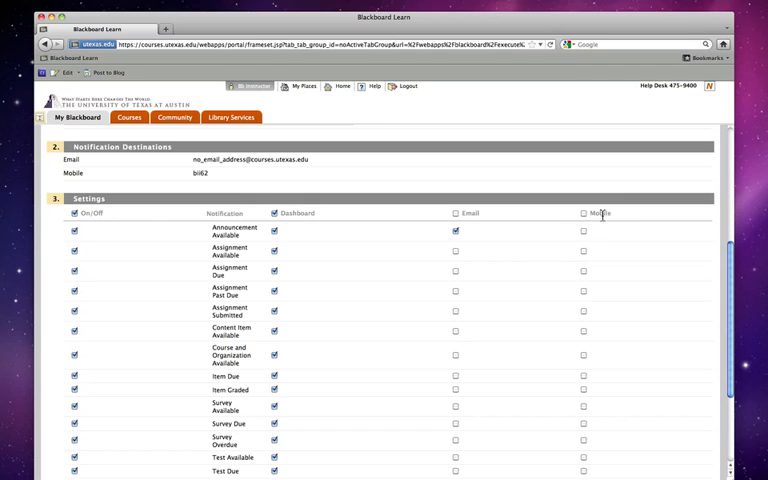
mouse_move(602, 228)
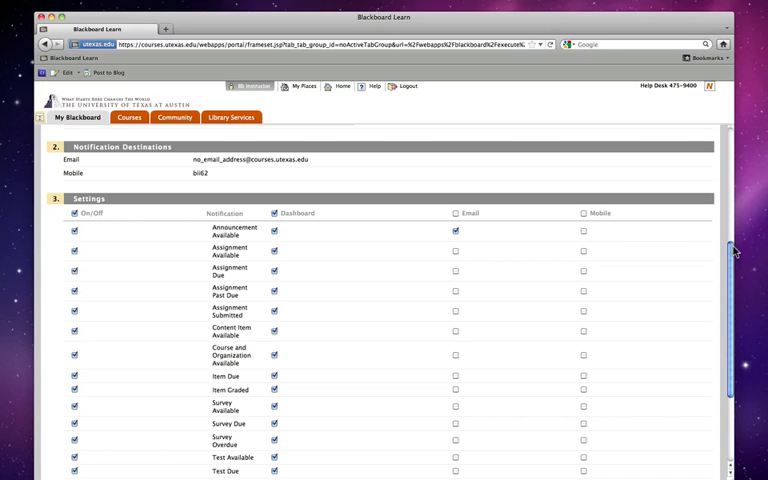
scroll(down, 3)
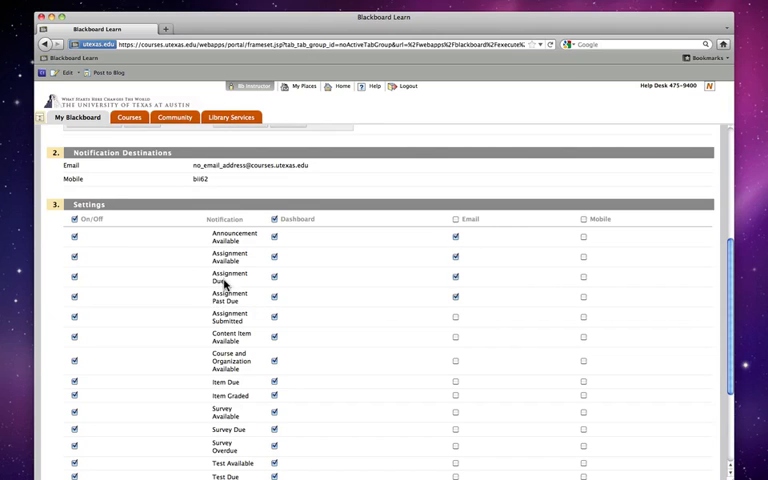
mouse_move(335, 240)
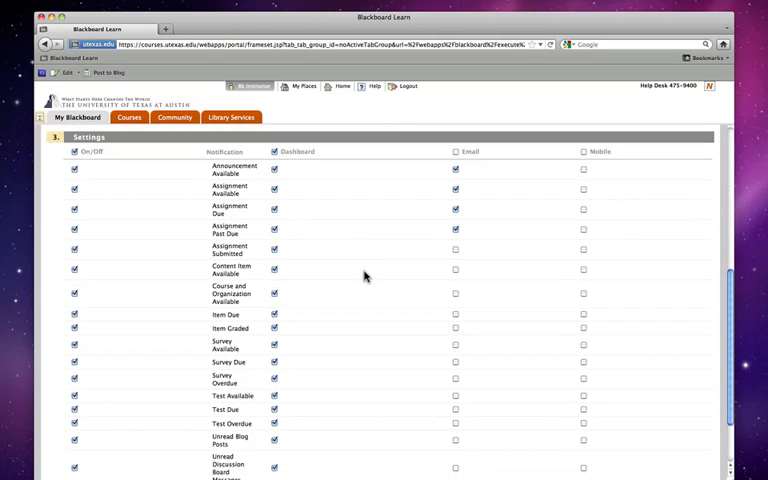
scroll(down, 3)
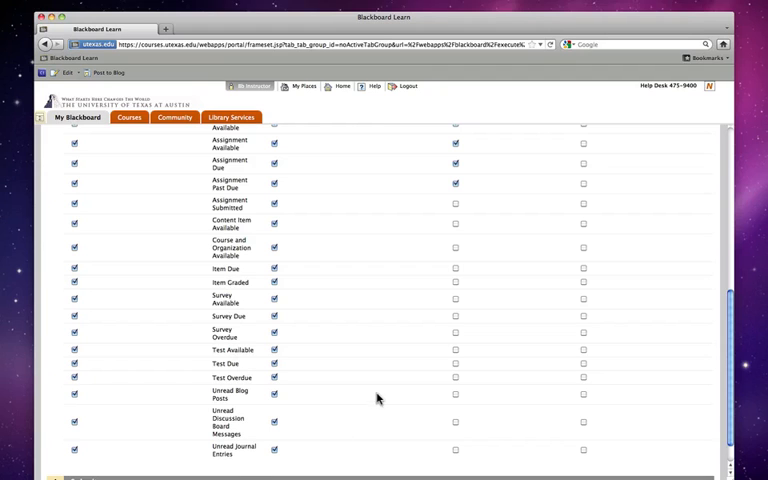
scroll(down, 3)
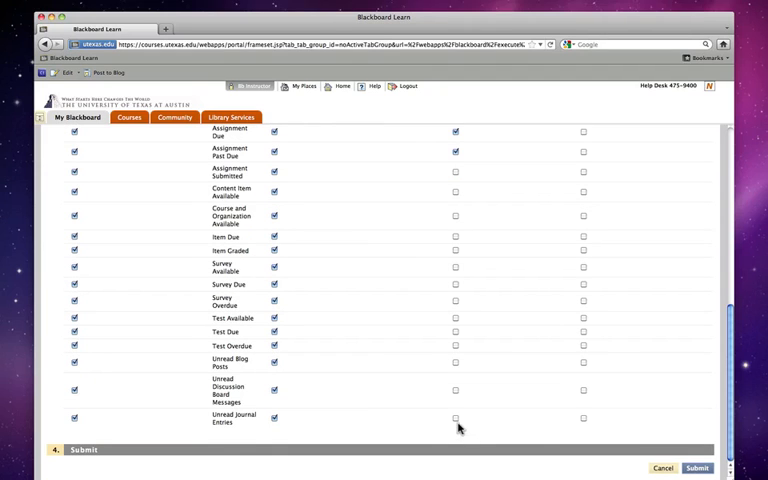
mouse_move(531, 415)
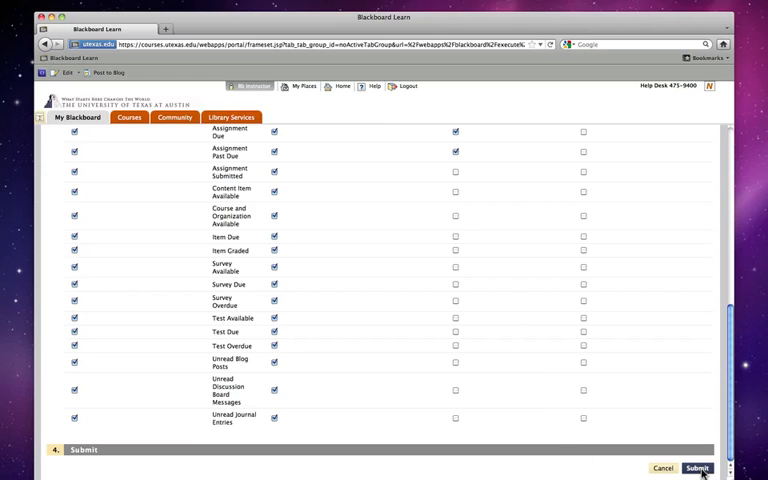
Step: Submit the notification settings so Blackboard confirms they were saved
click(697, 468)
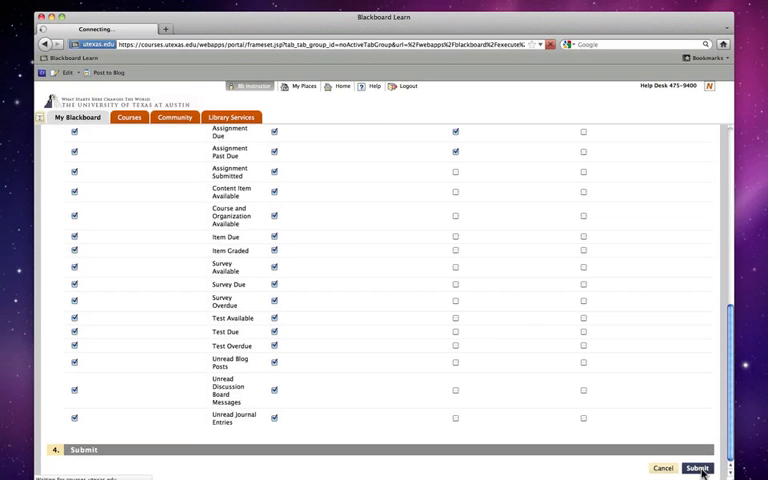
click(697, 468)
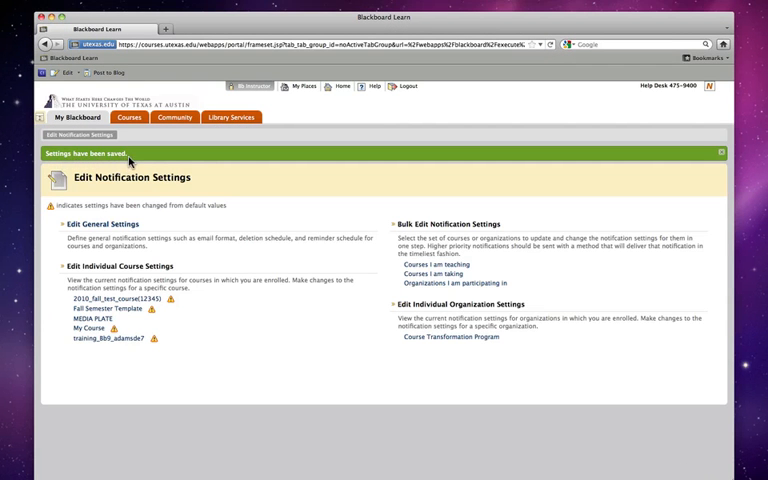
mouse_move(140, 137)
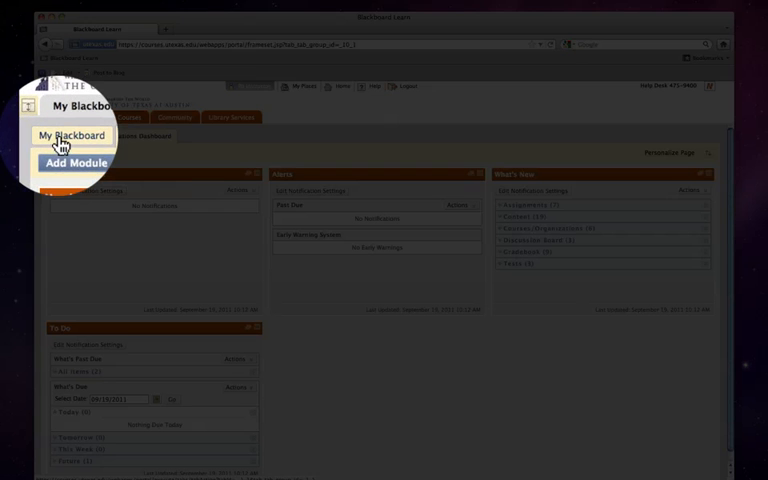
Step: Go back to the My Blackboard home page via its top tab
click(74, 136)
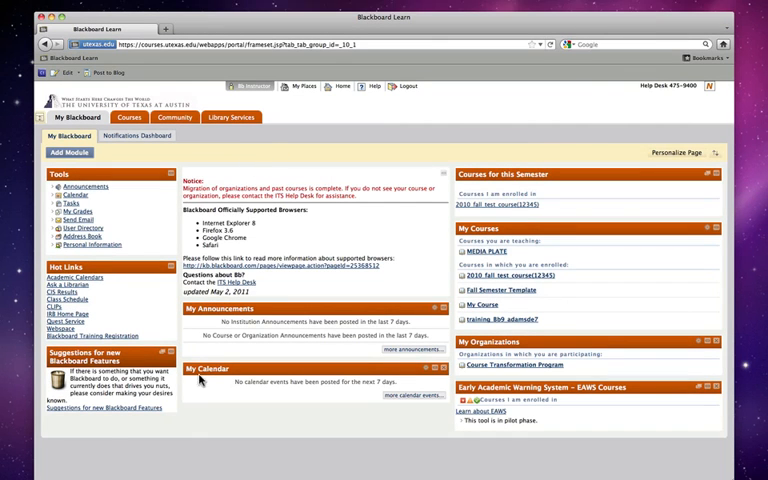
mouse_move(89, 451)
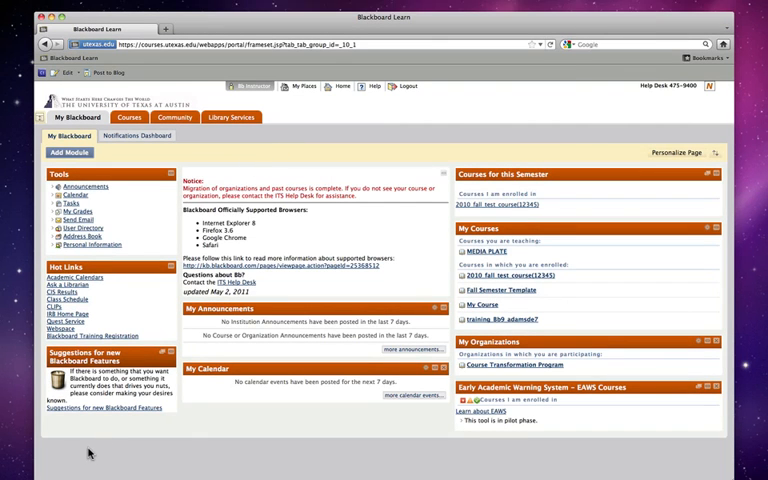